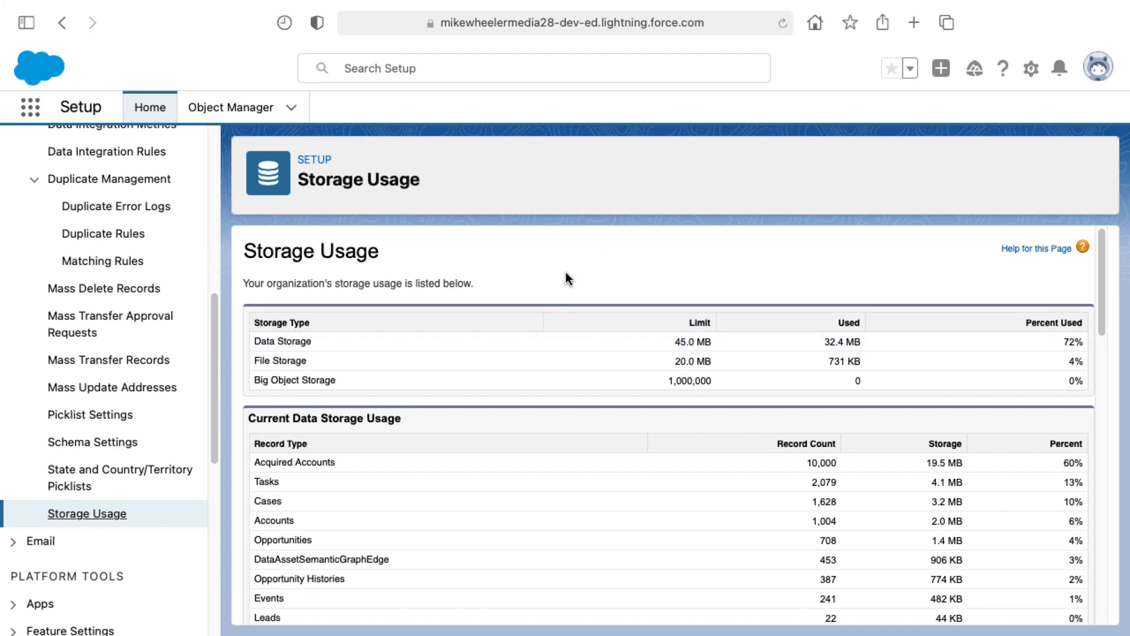
mouse_move(191, 521)
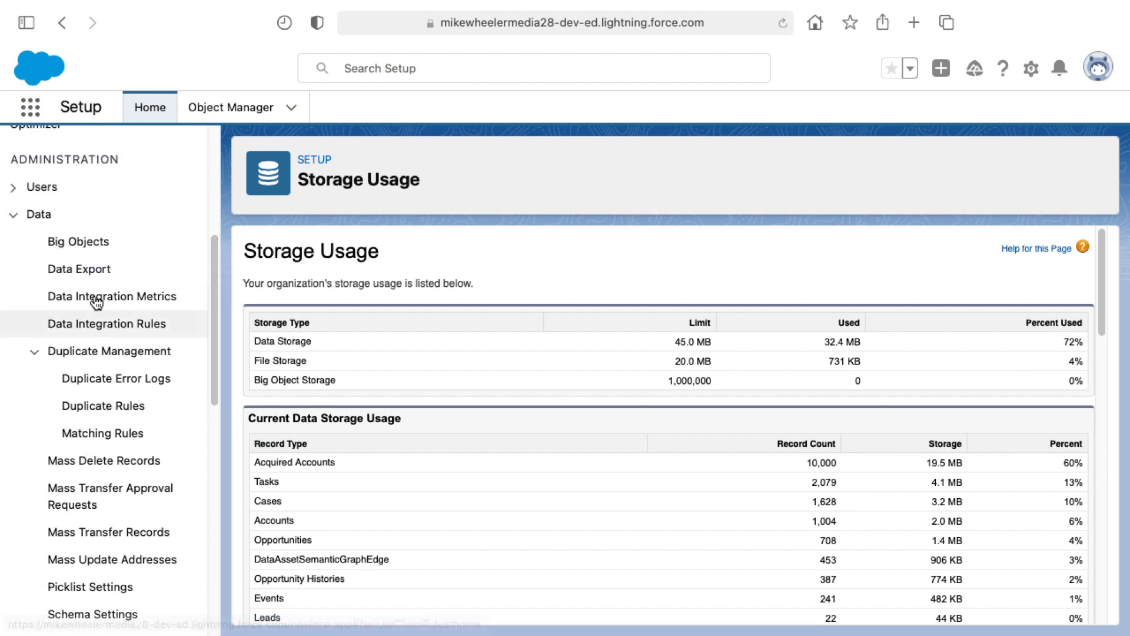
mouse_move(490, 433)
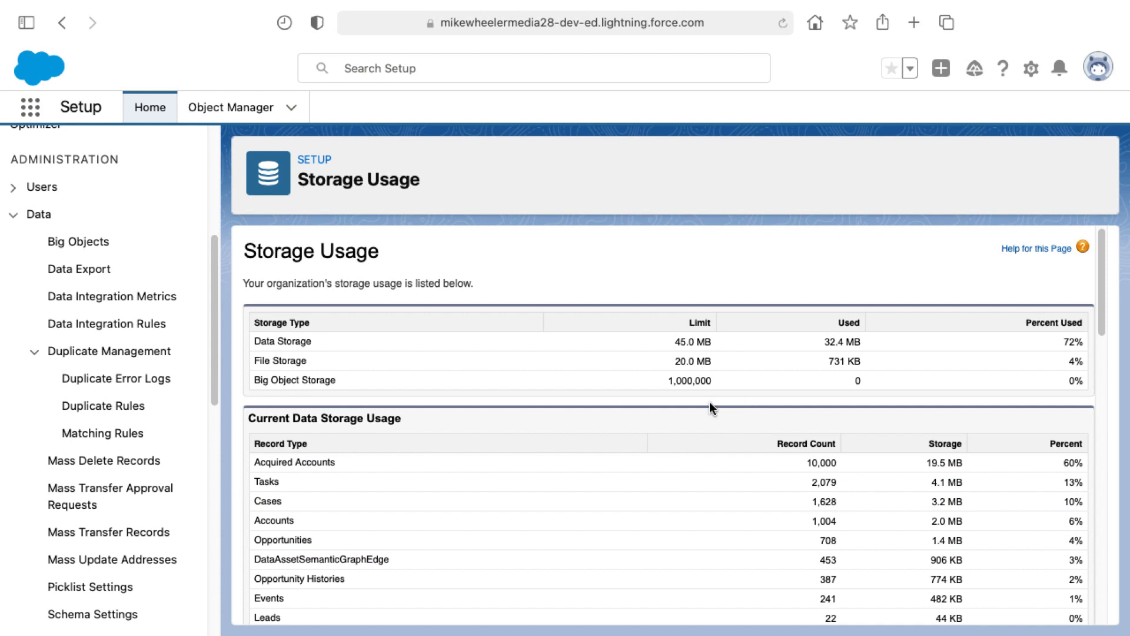
mouse_move(652, 316)
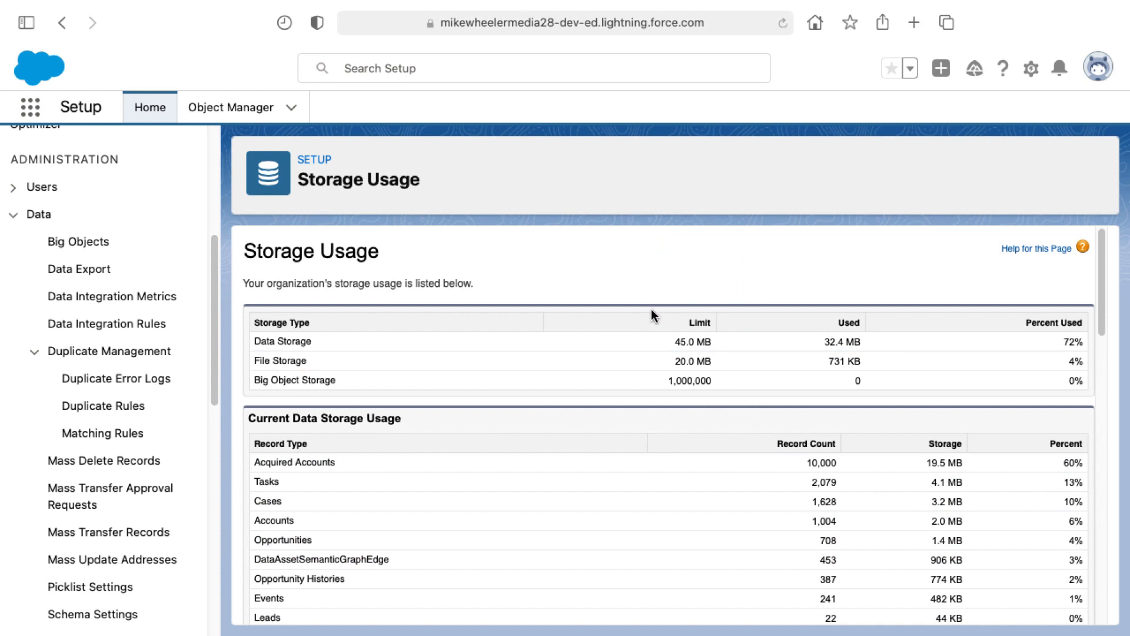
scroll(down, 3)
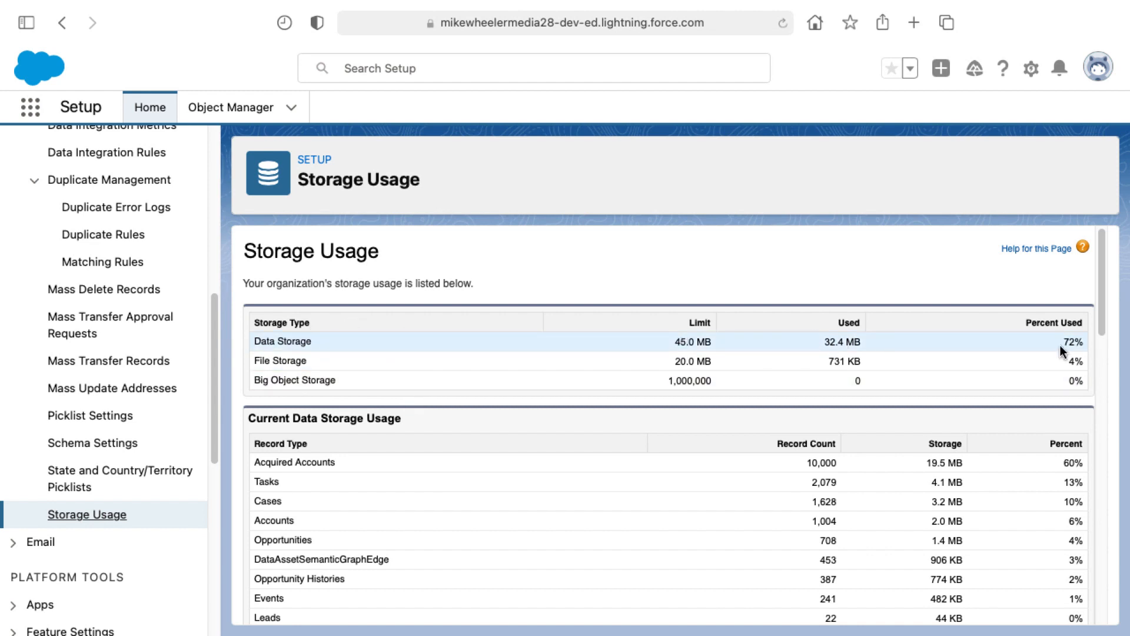
mouse_move(440, 349)
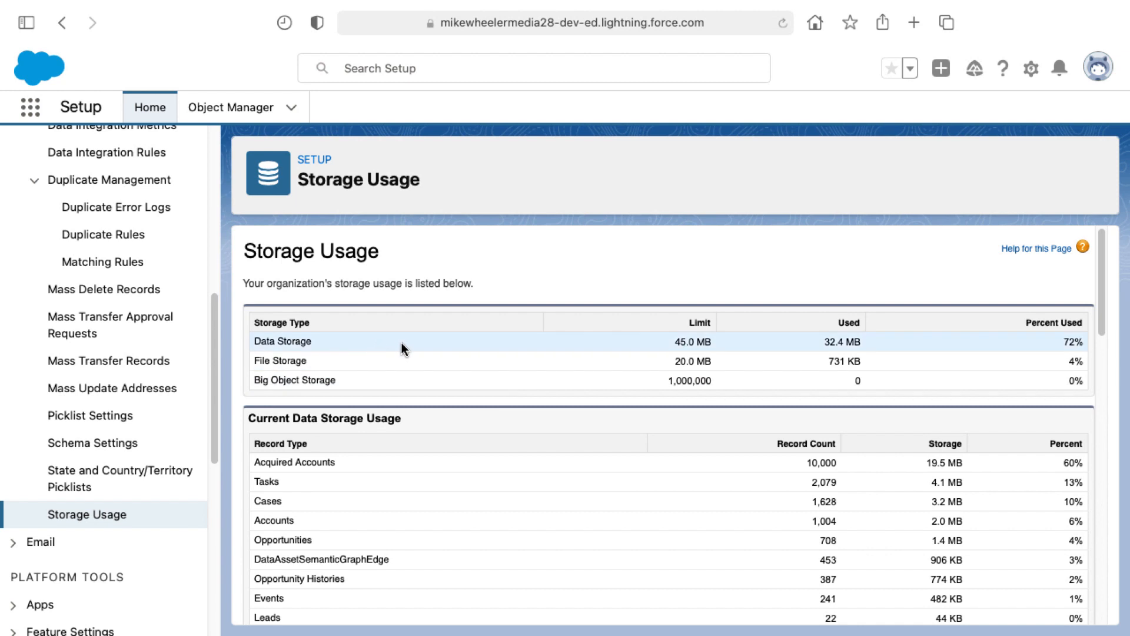
mouse_move(951, 359)
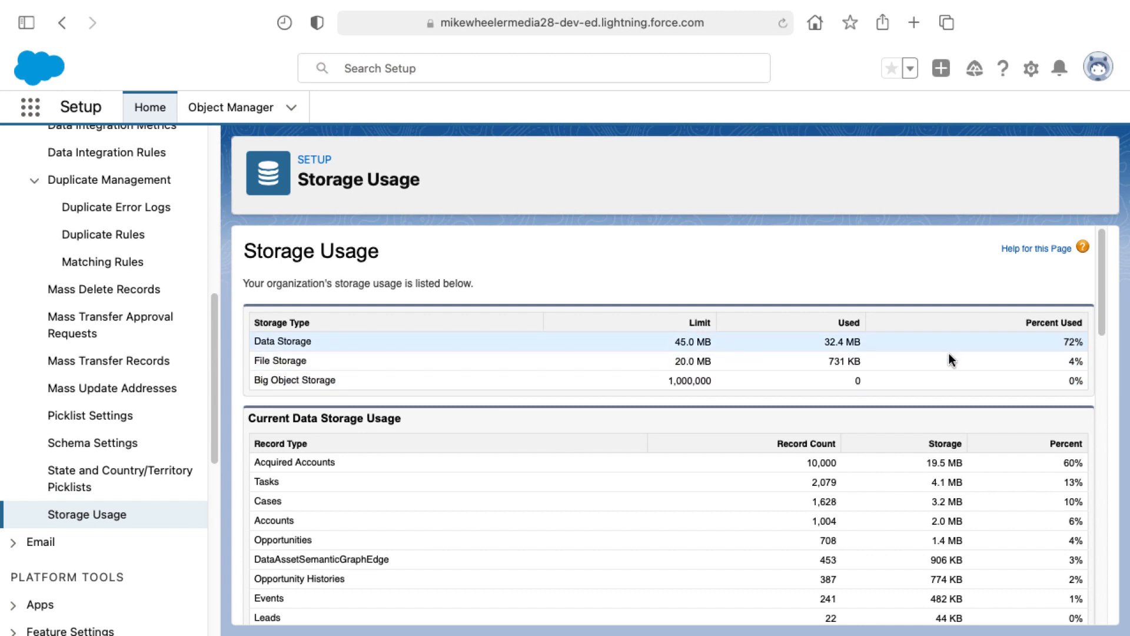
scroll(down, 3)
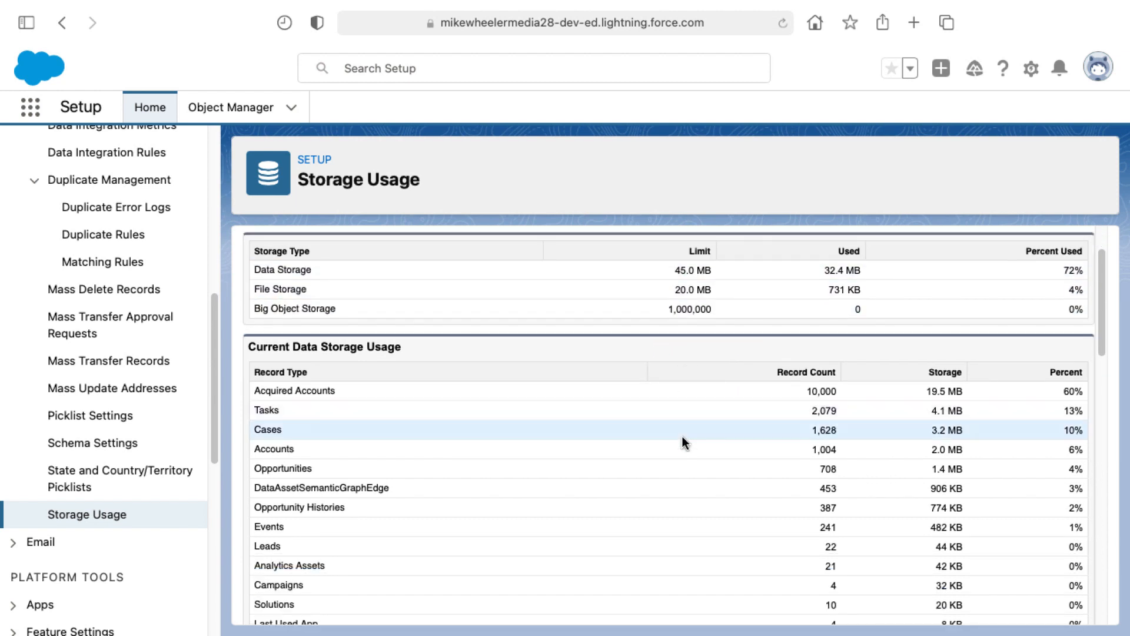
scroll(down, 3)
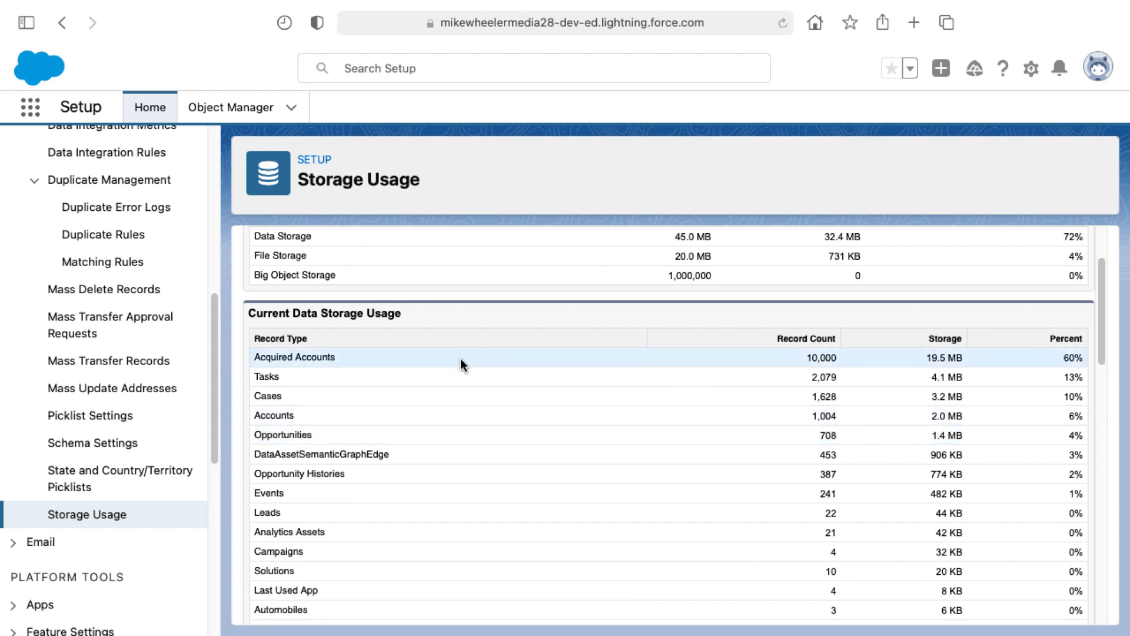
mouse_move(399, 361)
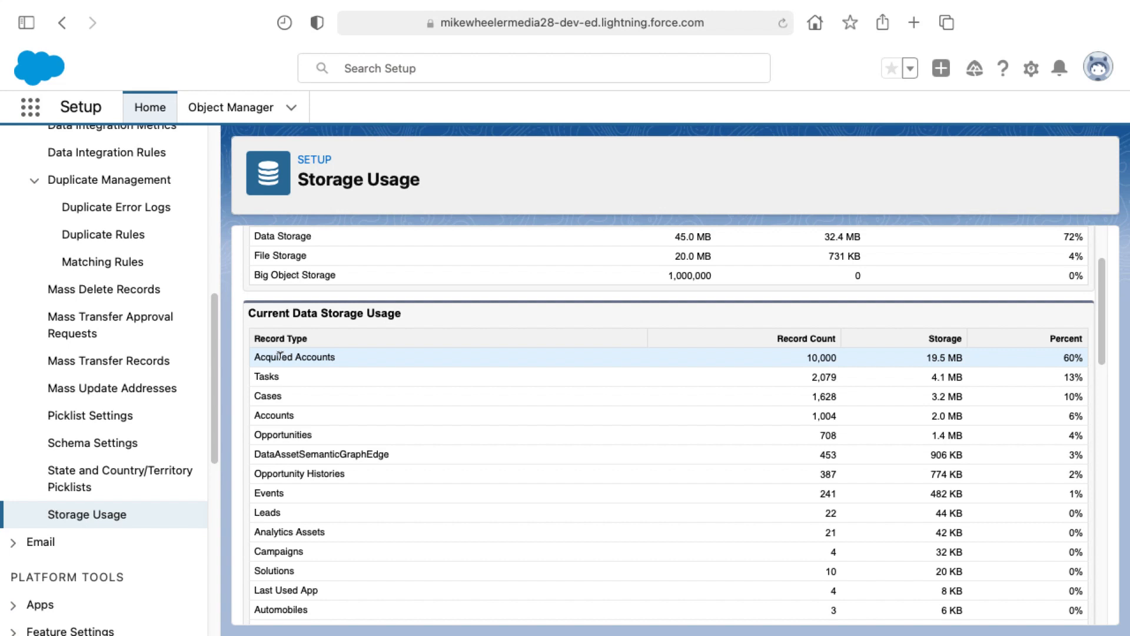
double_click(295, 356)
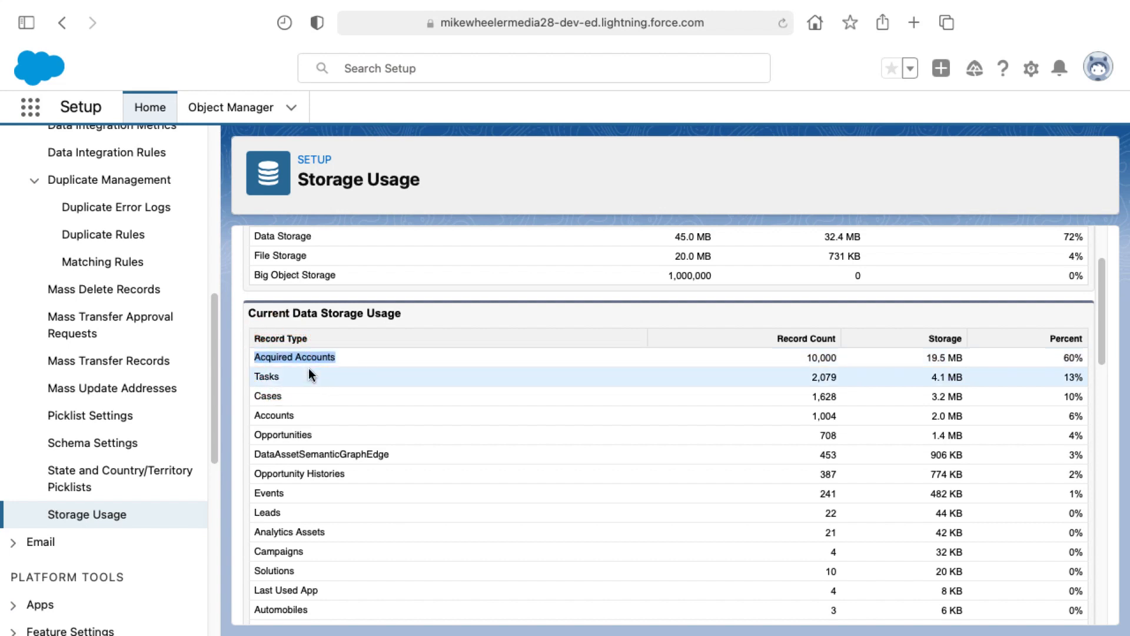
click(797, 358)
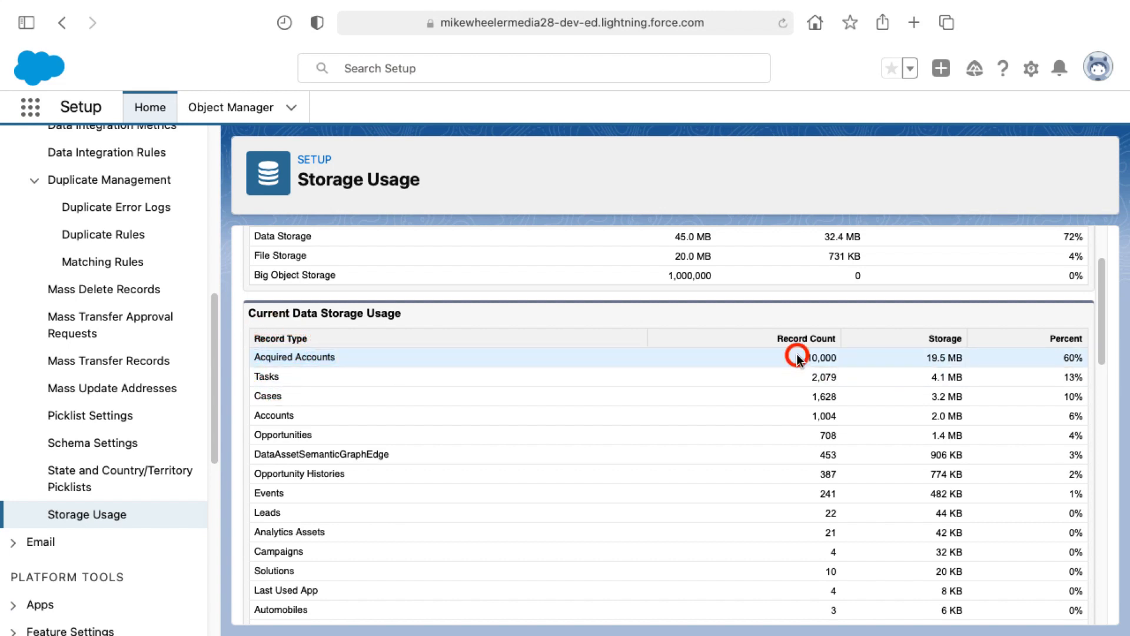
double_click(816, 358)
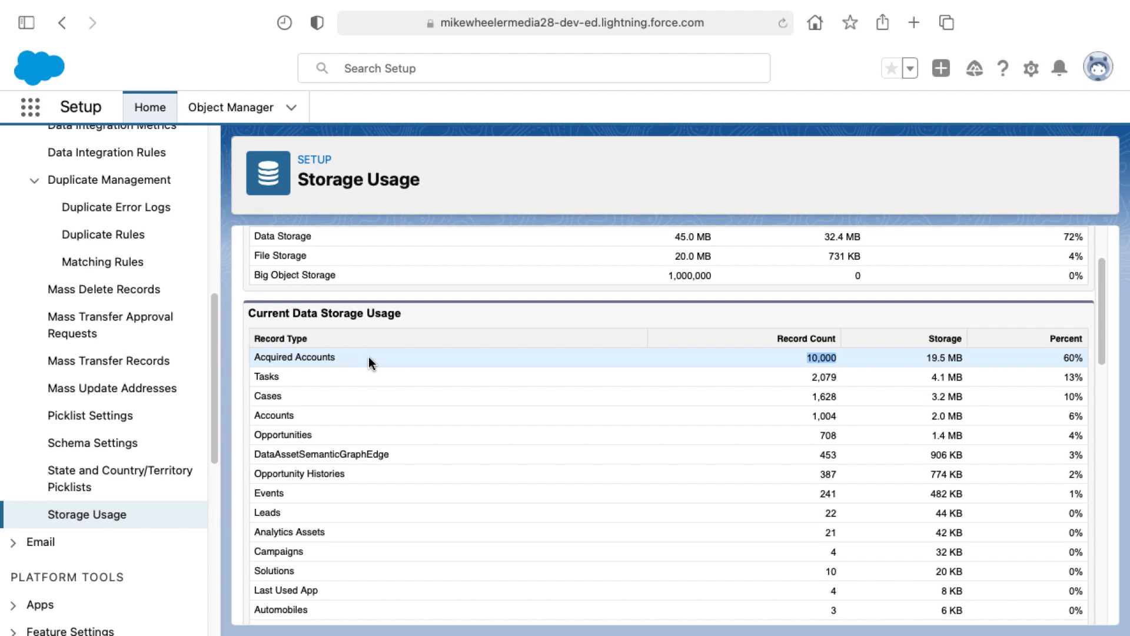
mouse_move(460, 355)
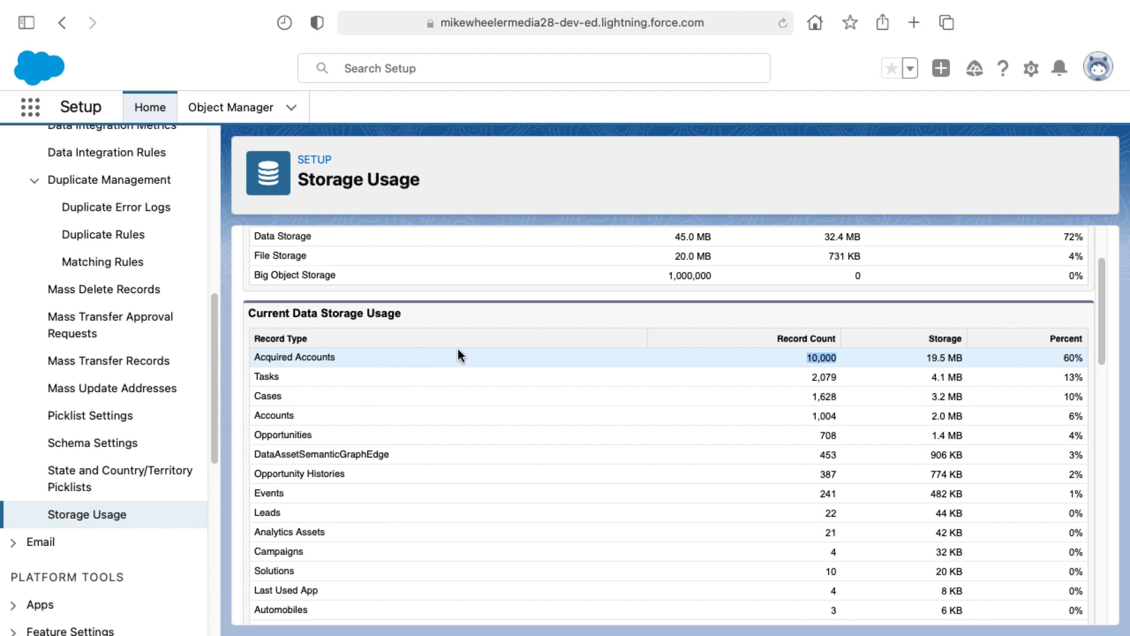
scroll(down, 3)
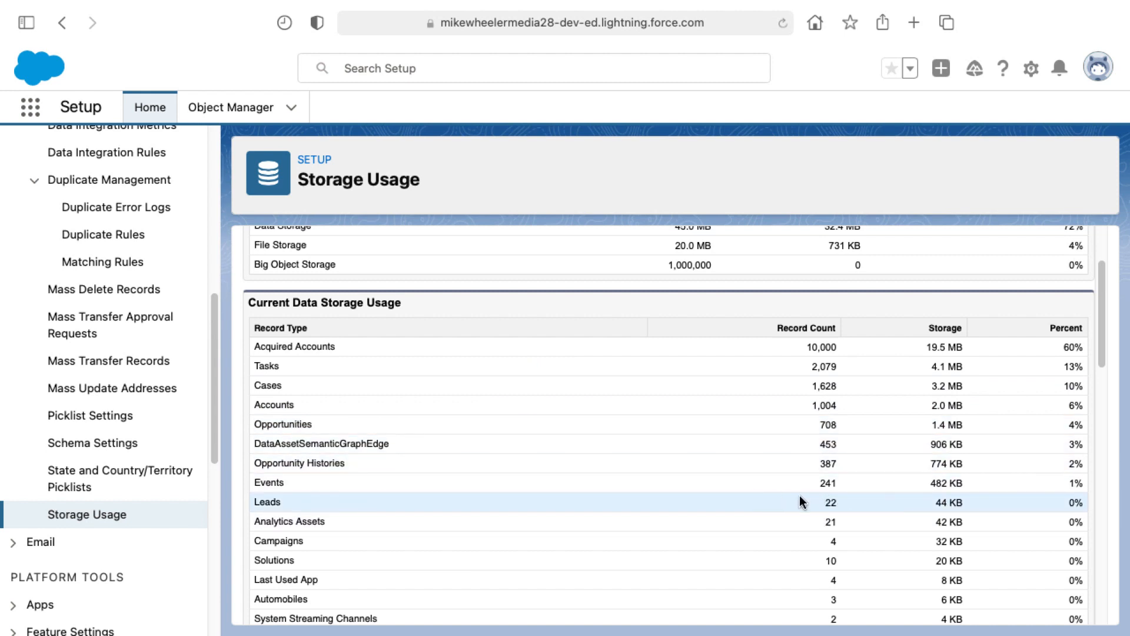
mouse_move(813, 508)
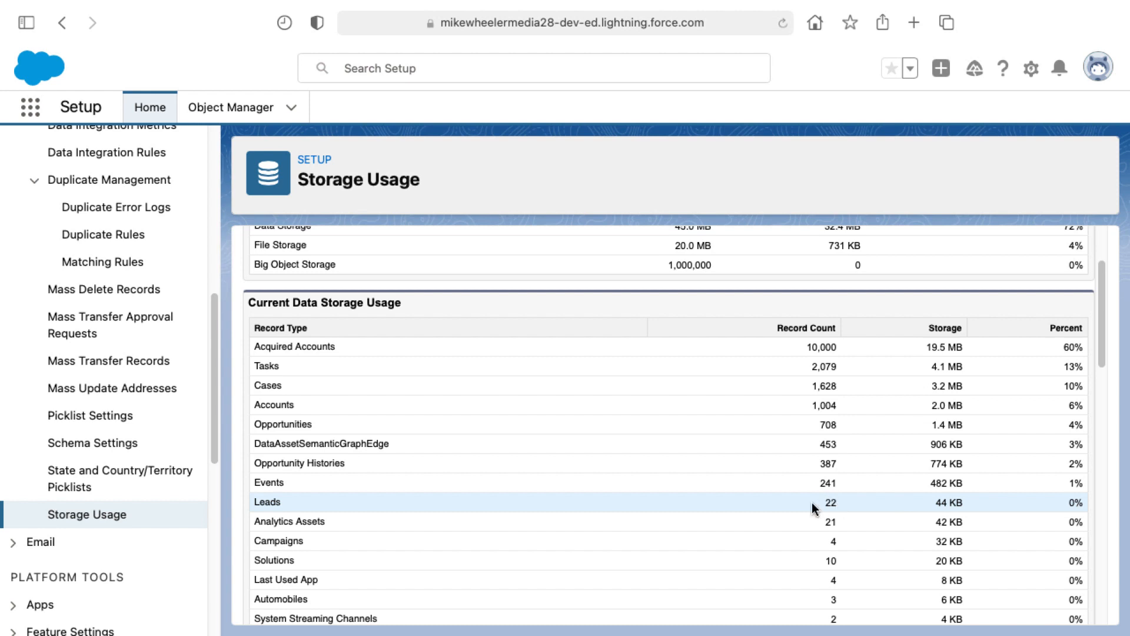
mouse_move(836, 500)
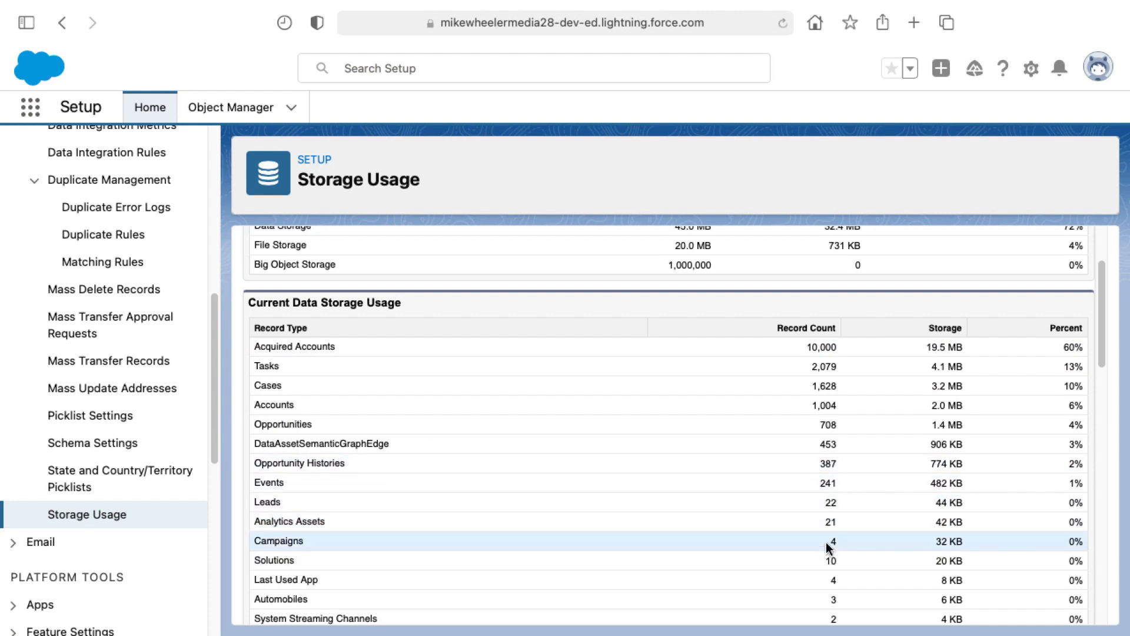
scroll(down, 3)
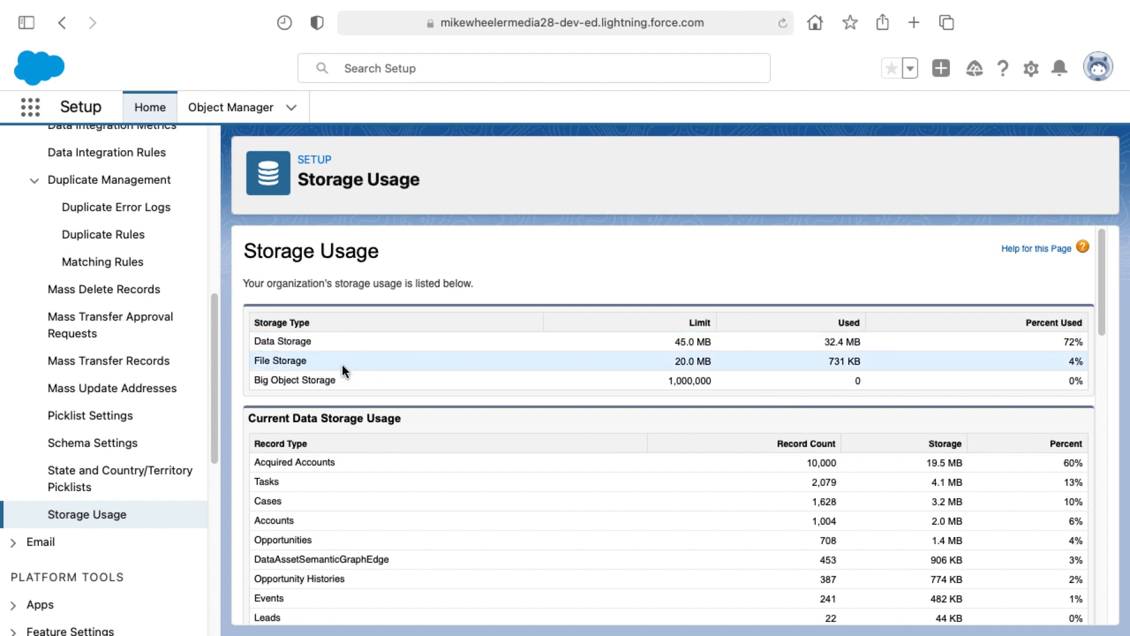
mouse_move(352, 381)
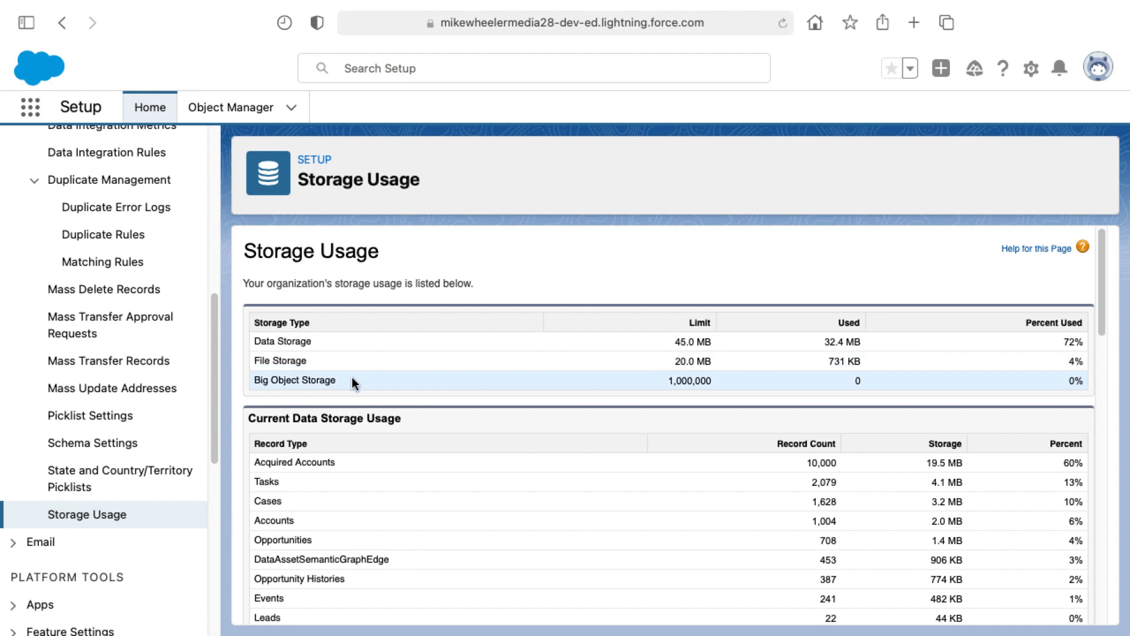